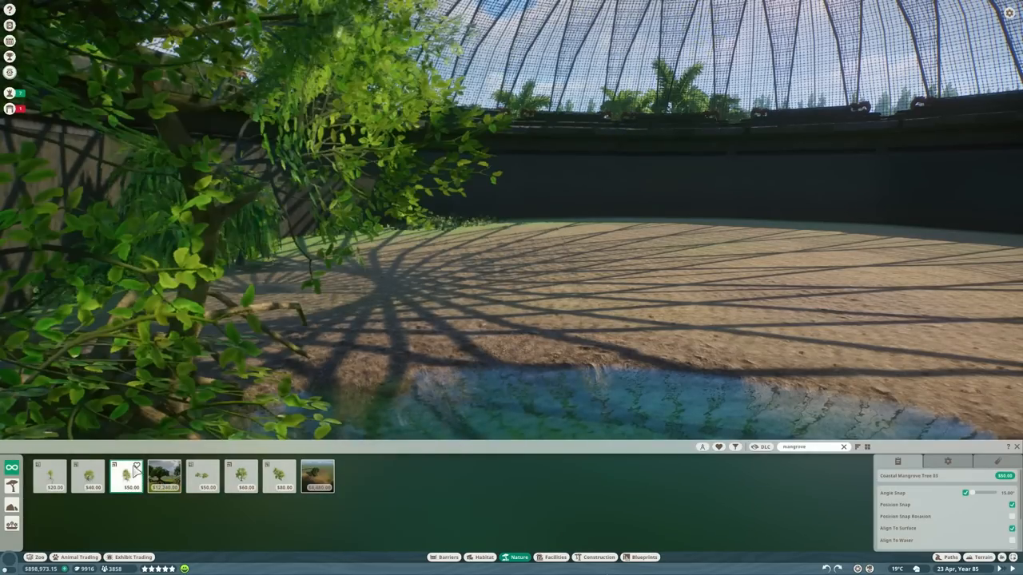
Step: Place the Coastal Mangrove Tree at the water's edge with root pieces in the shallows
{"action": "left_click", "coordinate": [89, 475]}
{"action": "type", "text": "liana"}
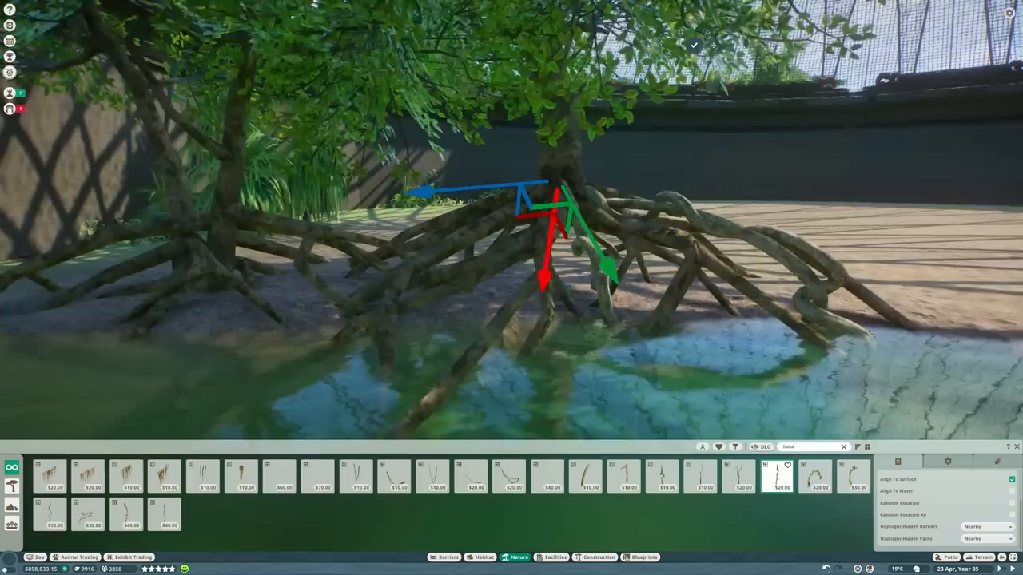
Step: Place rock pieces and Strangler Fig Root Pillar roots as a group beside the mangrove
{"action": "left_click", "coordinate": [661, 475]}
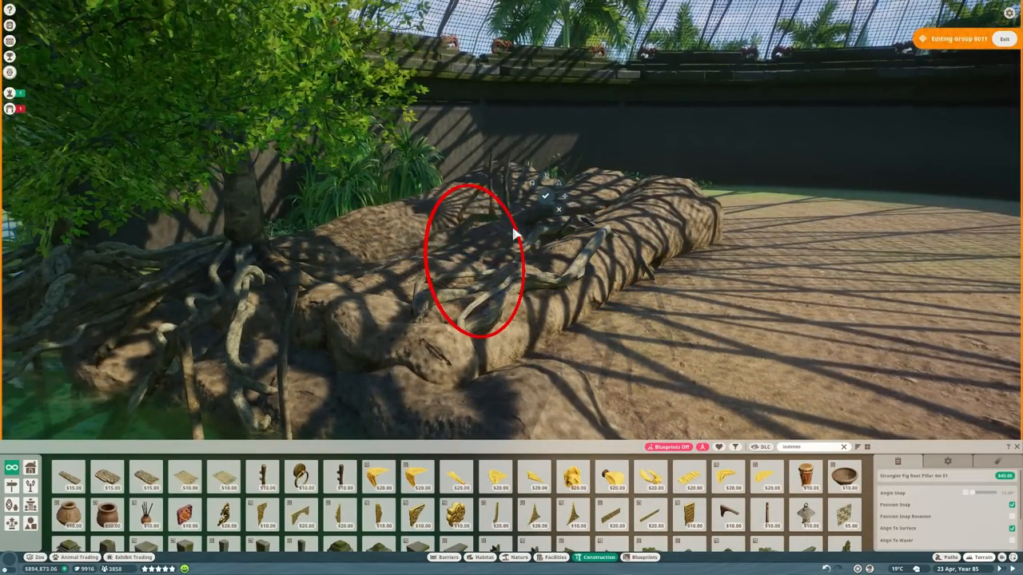
Step: Place the Proboscis Monkey Forage Box Enrichment on the sandy clearing
{"action": "left_click", "coordinate": [516, 234]}
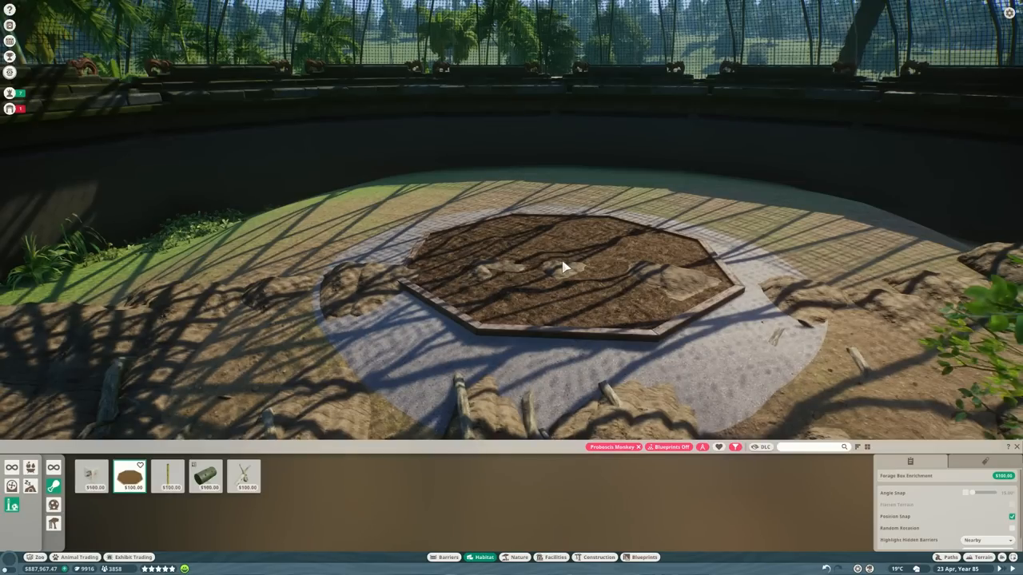
Step: Position rocks and sticks around the forage box and paint over its pale ring
{"action": "left_click", "coordinate": [564, 268]}
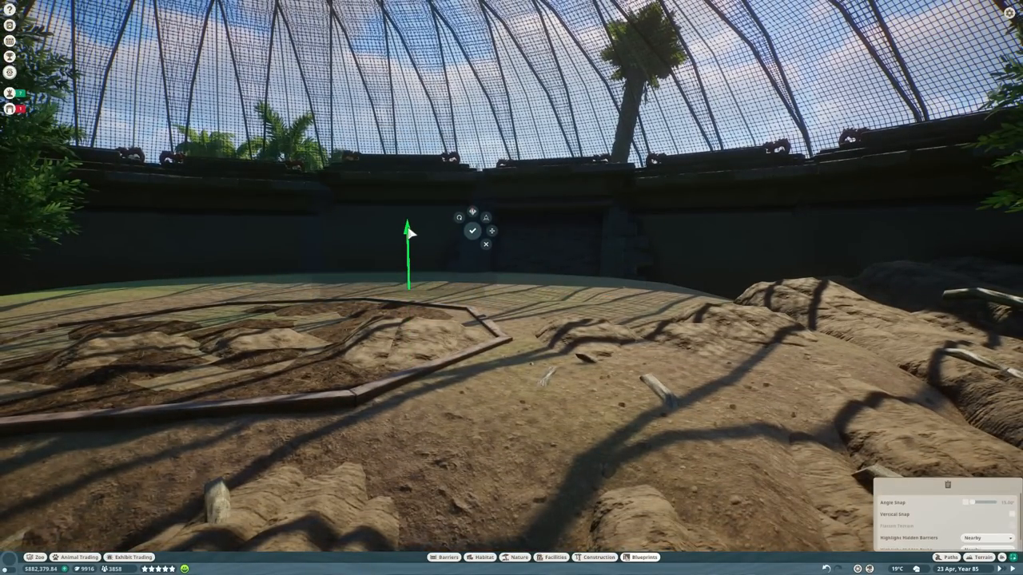
Step: Add a Mesh Fence Panel 4m x 4m with liana vines to the dome group
{"action": "left_click", "coordinate": [472, 231]}
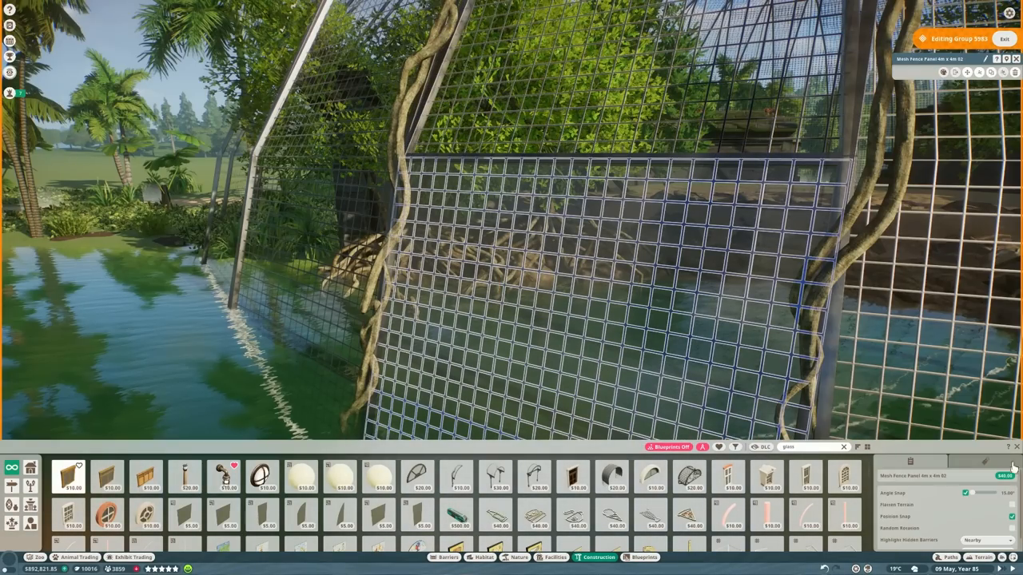
Step: Place Climbable Log 4m beams on the shelter roof as a climbing frame group
{"action": "left_click", "coordinate": [1005, 39]}
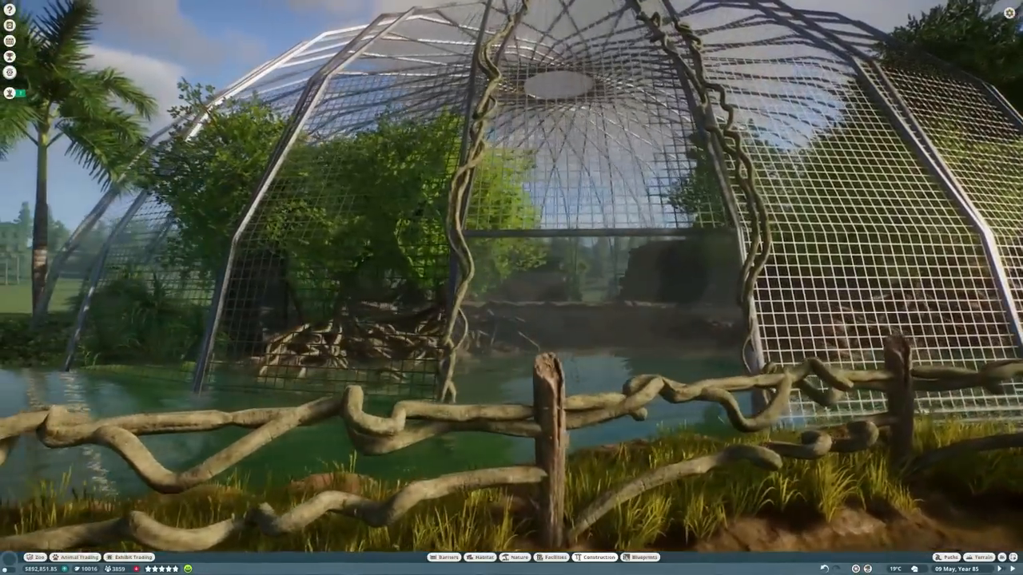
{"action": "left_click", "coordinate": [597, 557]}
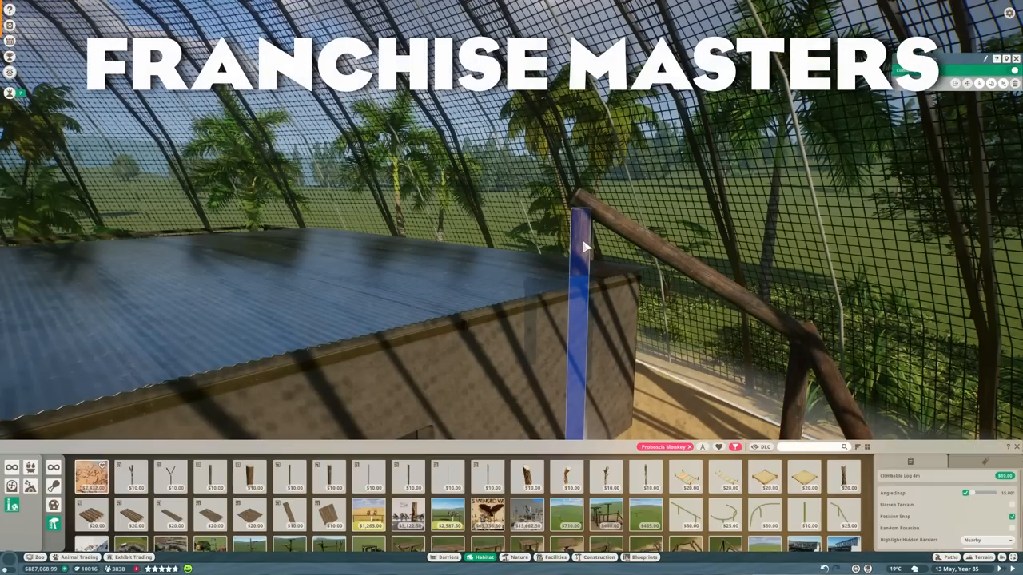
{"action": "left_click", "coordinate": [250, 475]}
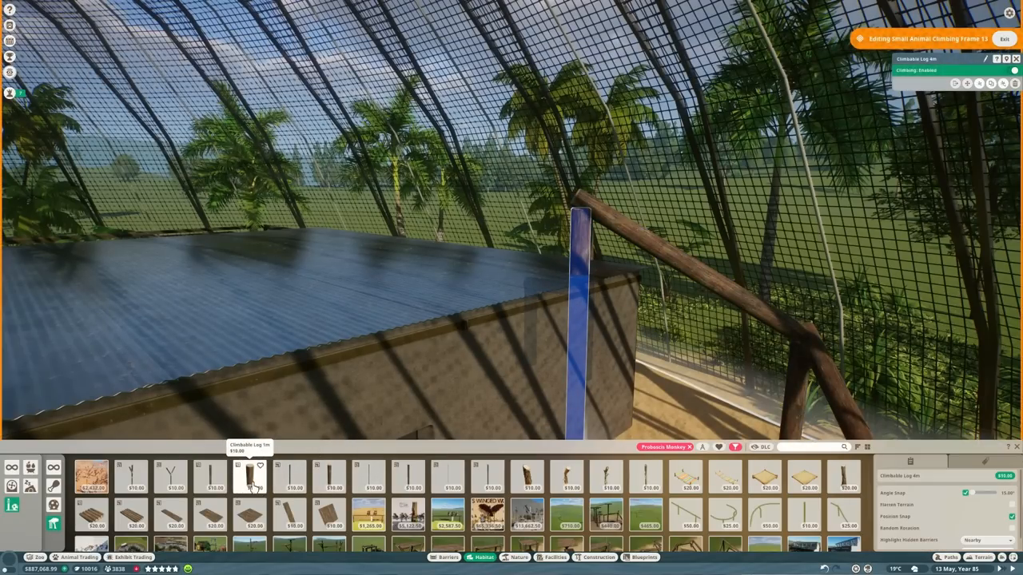